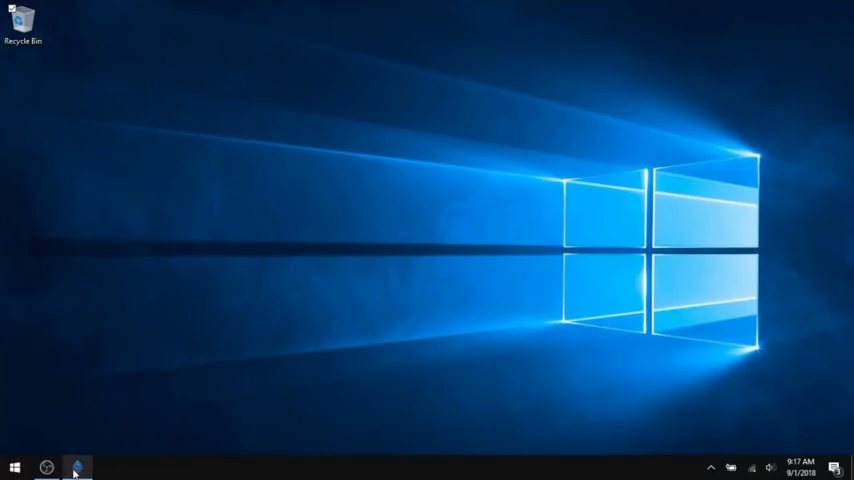
- Launch the PINE64 Installer and choose the ROCK64 / Popcorn Hour Transformer board to list its OS images
click(76, 468)
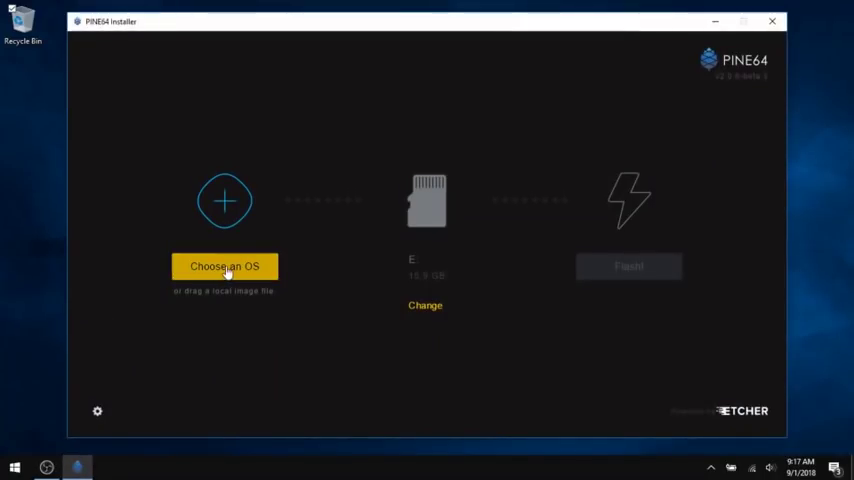
click(224, 266)
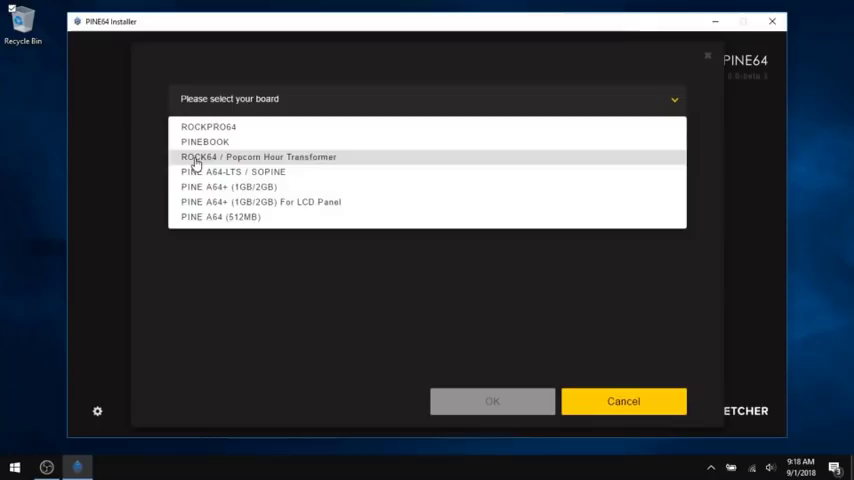
click(258, 156)
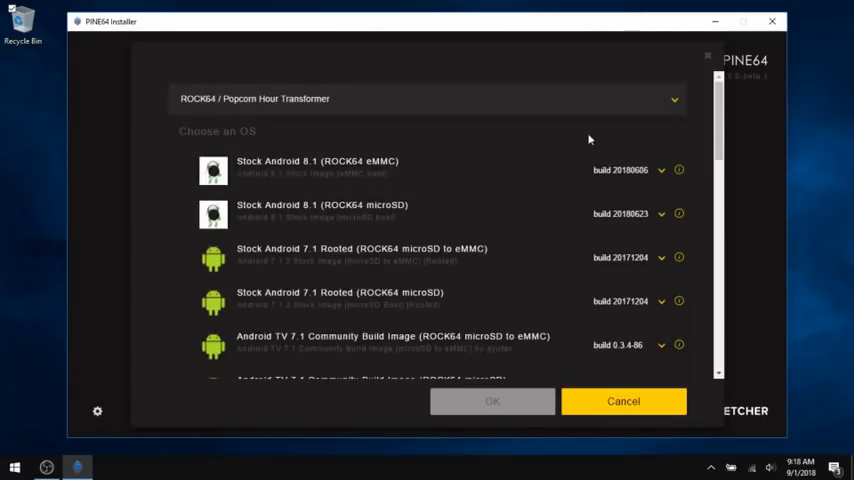
- Scroll the ROCK64 image list down to the OpenMediaVault, NextCloudPi, Lakka and Slackware builds
scroll(down, 3)
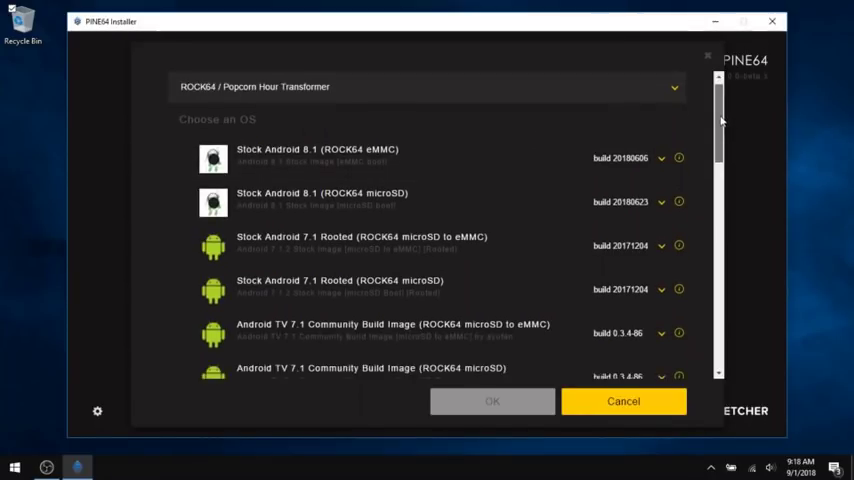
scroll(down, 3)
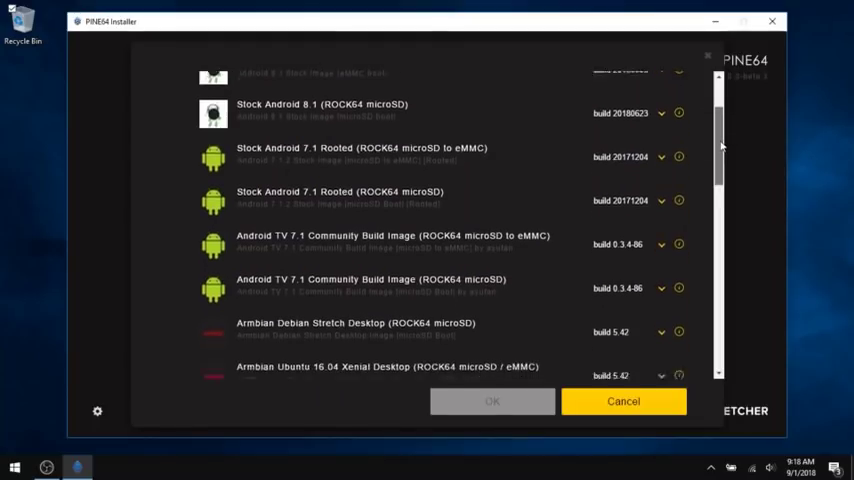
scroll(down, 3)
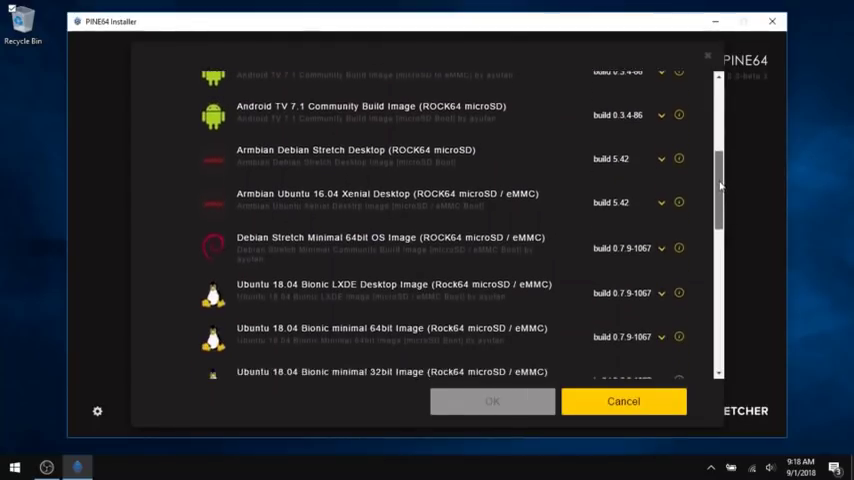
scroll(down, 3)
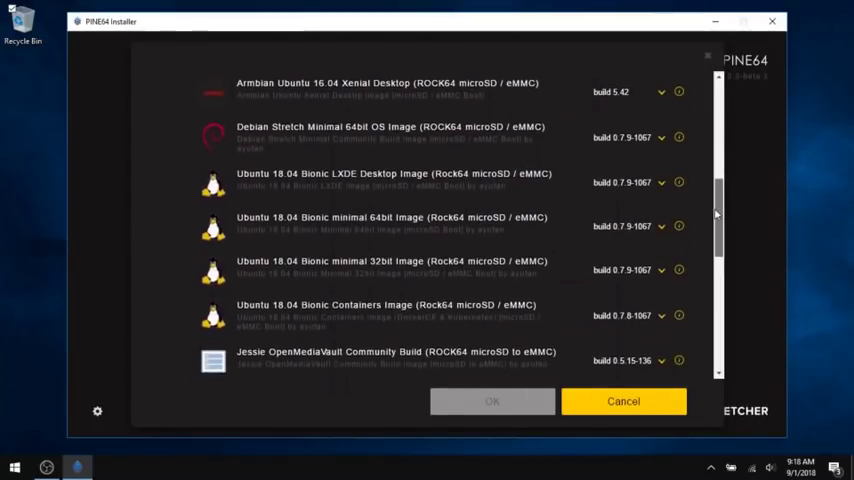
scroll(down, 3)
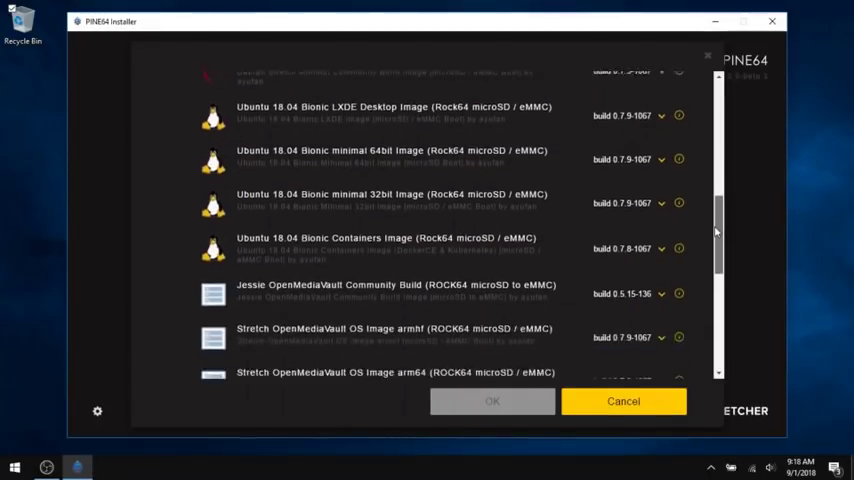
scroll(down, 3)
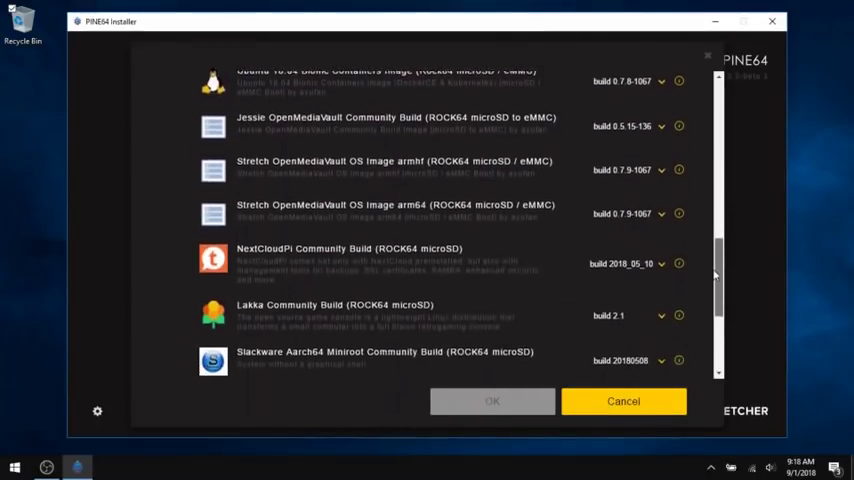
scroll(down, 3)
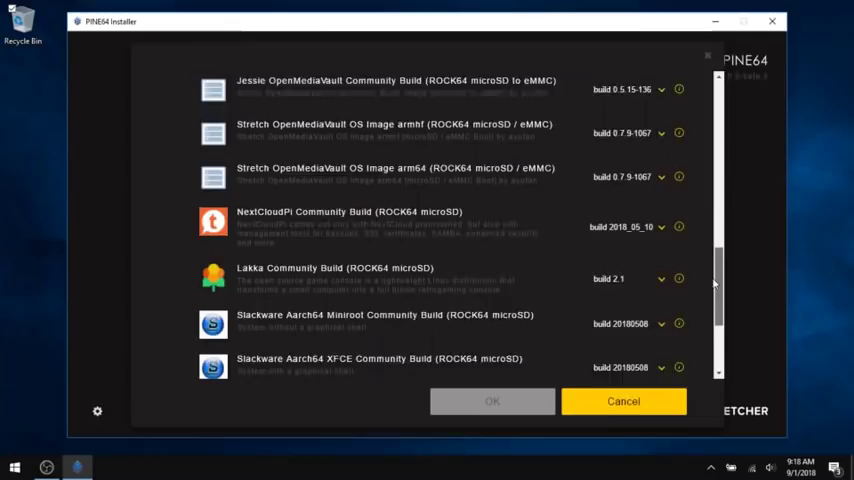